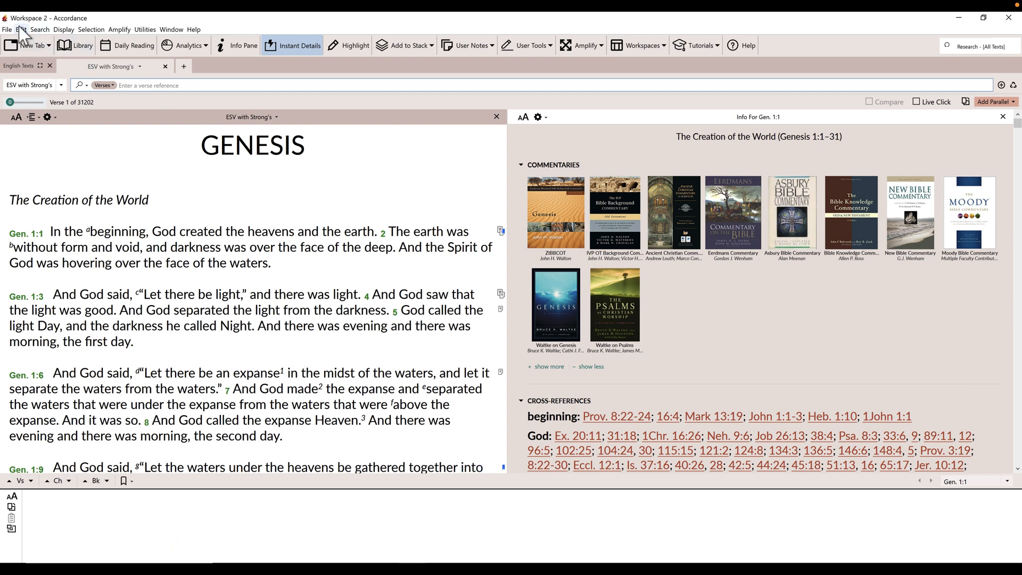
Step: Open Accordance's Preferences from the Edit menu
left_click(22, 29)
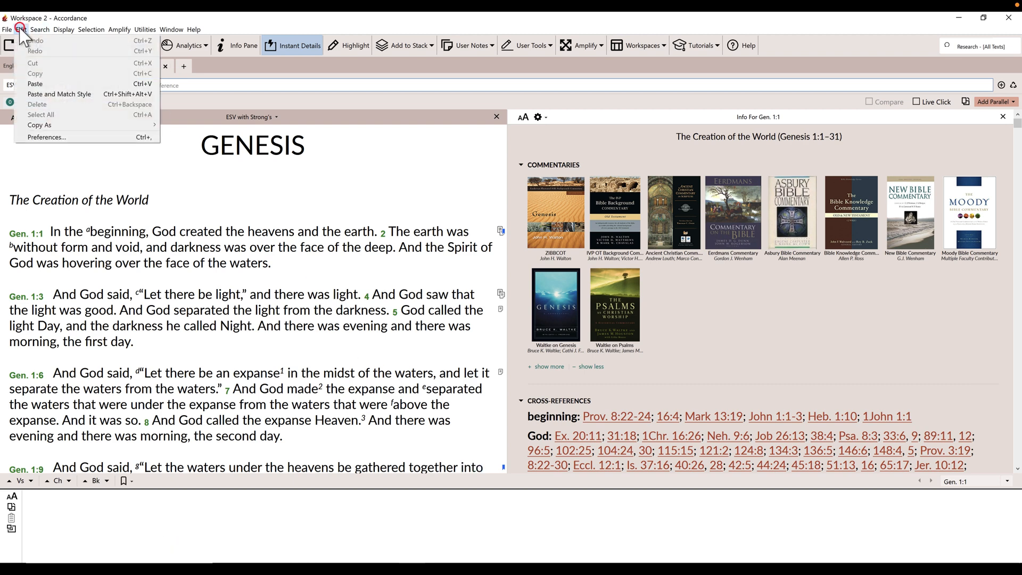
mouse_move(46, 137)
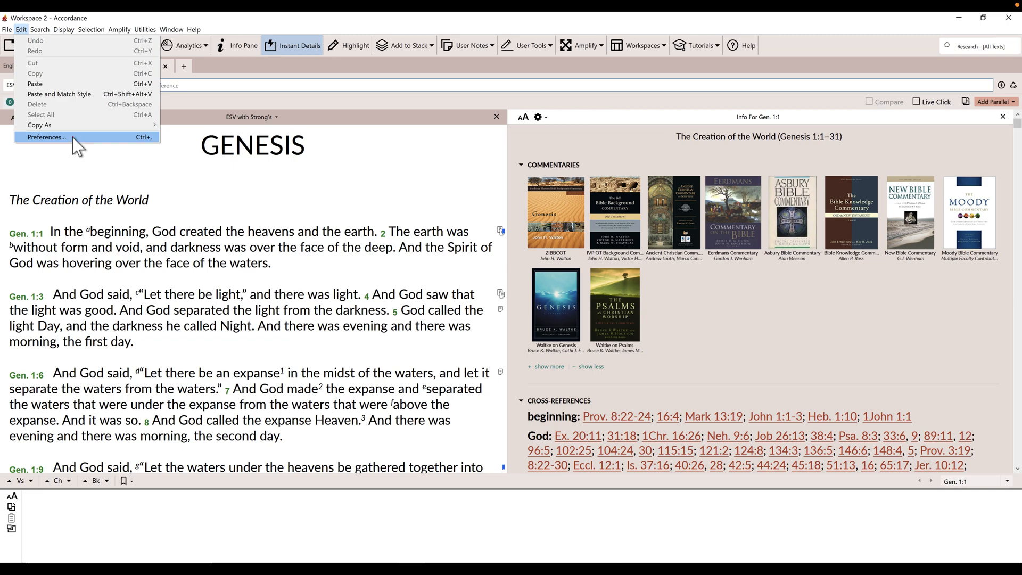
left_click(47, 137)
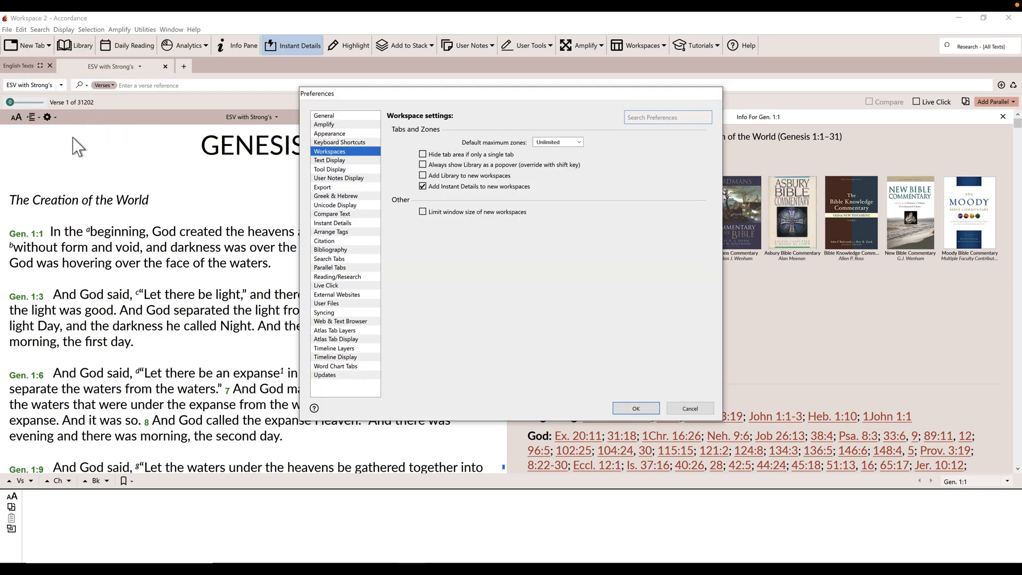
Step: Under Reading/Research, set the default devotional to Sparkling Gems from Greek (vol. 1) and confirm
left_click(337, 276)
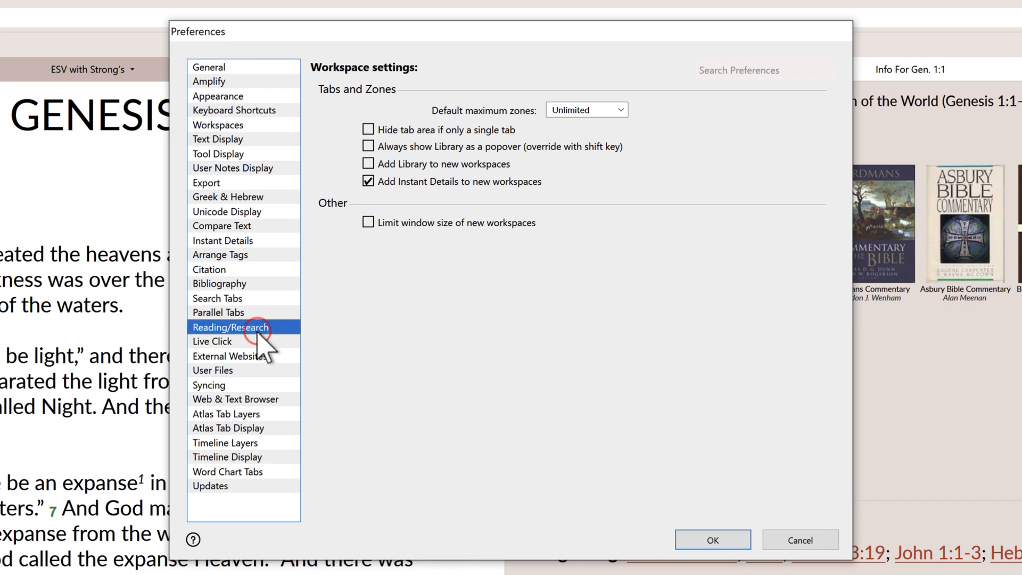
left_click(231, 327)
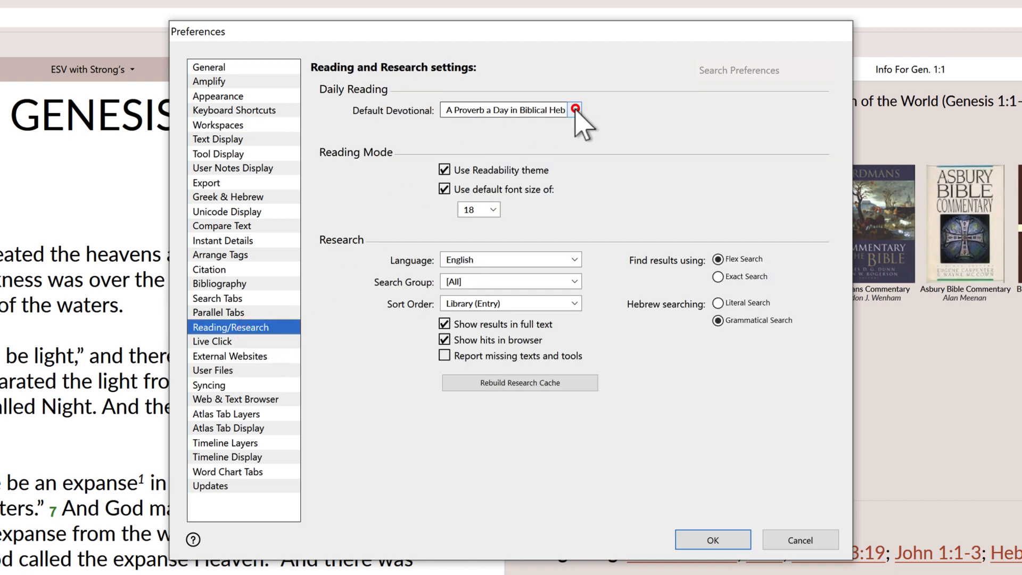
left_click(574, 110)
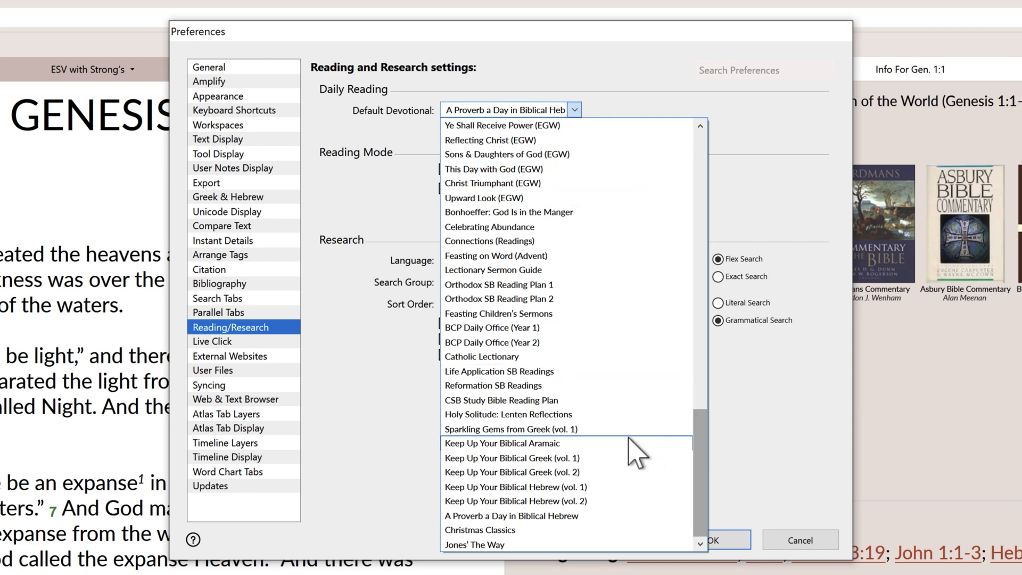
left_click(512, 429)
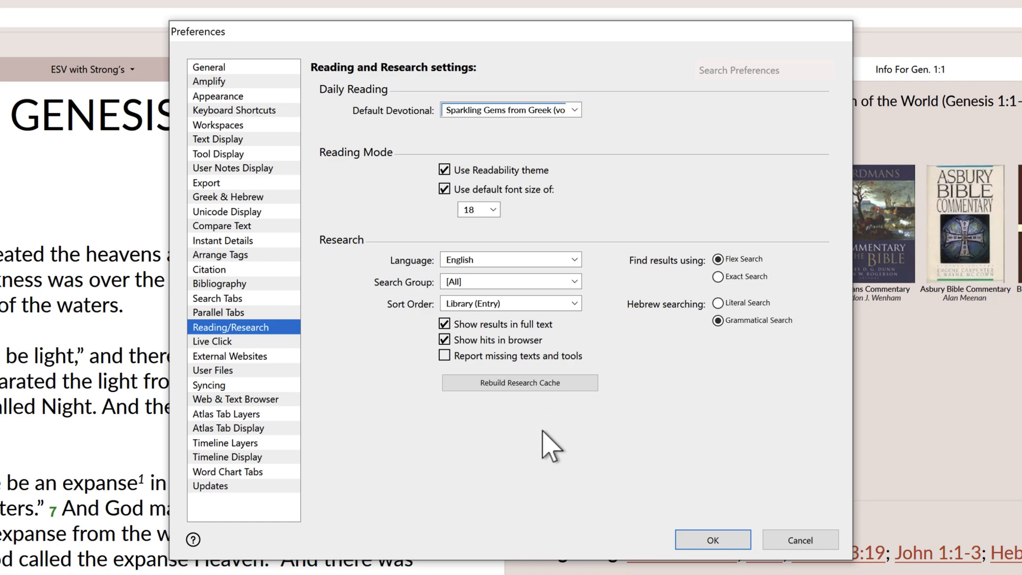
left_click(711, 540)
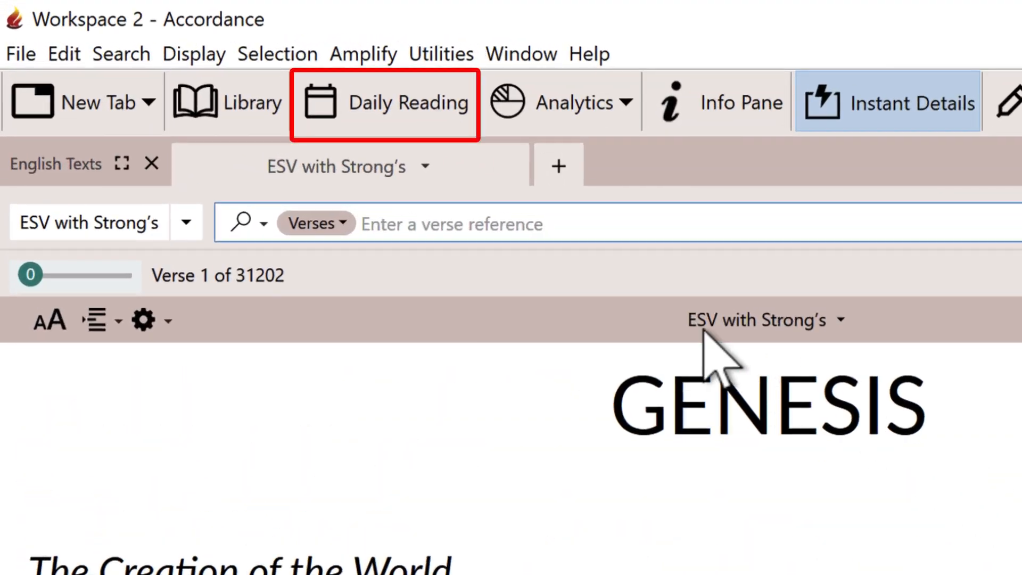
mouse_move(456, 163)
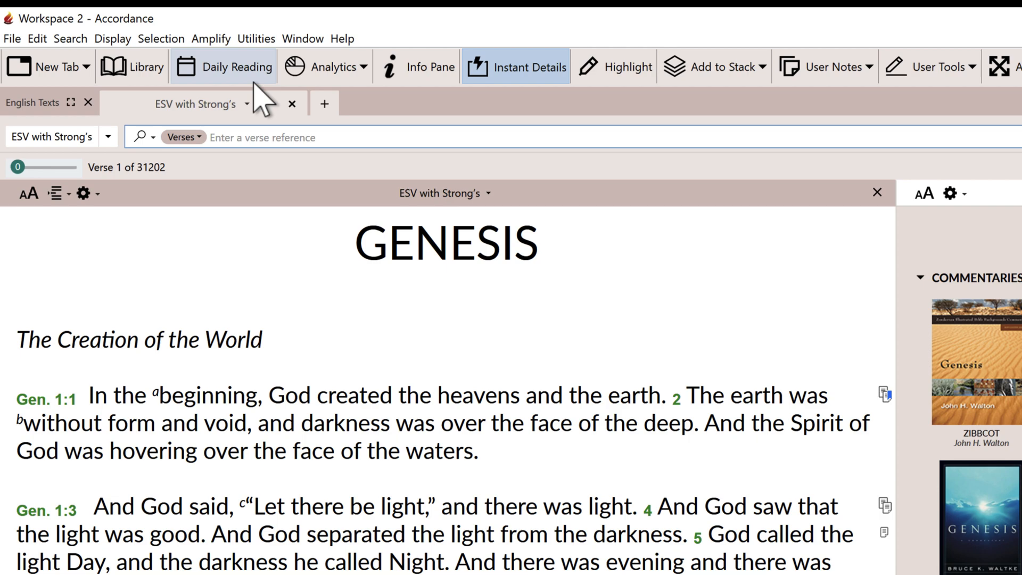
Step: Open Daily Reading to show the December 29 Sparkling Gems entry beside Luke 17:6
left_click(223, 66)
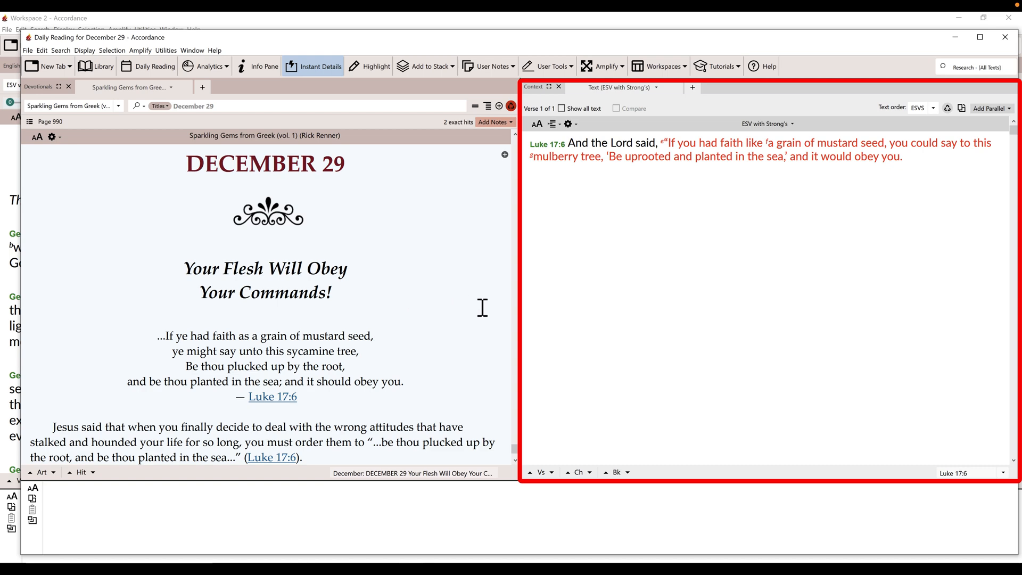
mouse_move(747, 343)
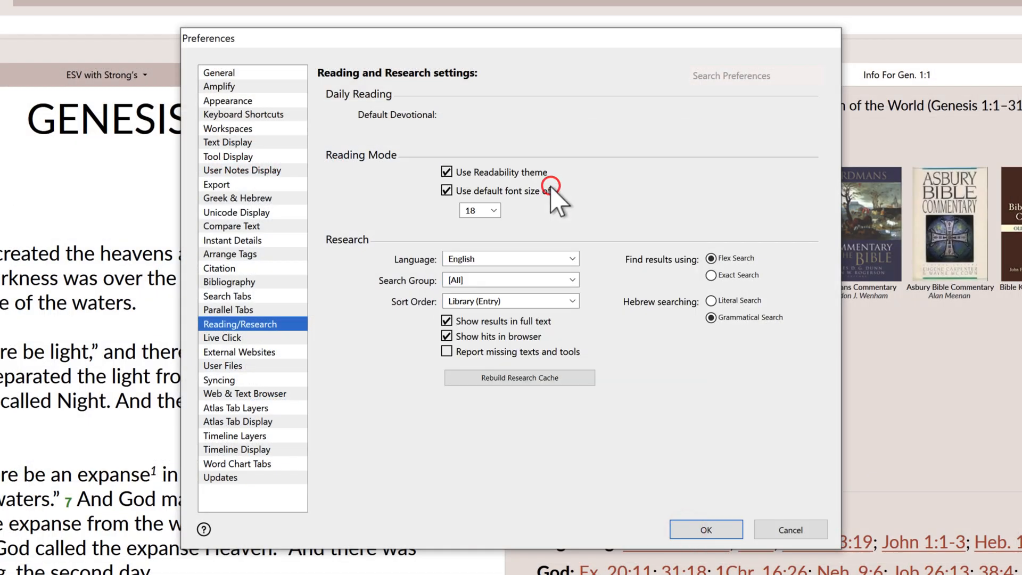
Step: Pick Chronological Readings as the default devotional and save the preferences
left_click(510, 114)
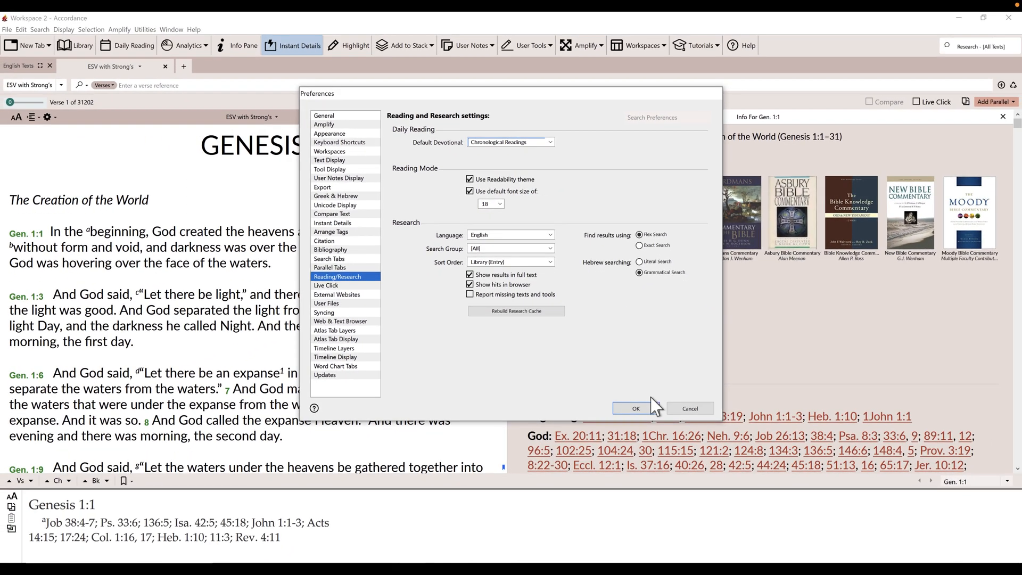
left_click(636, 409)
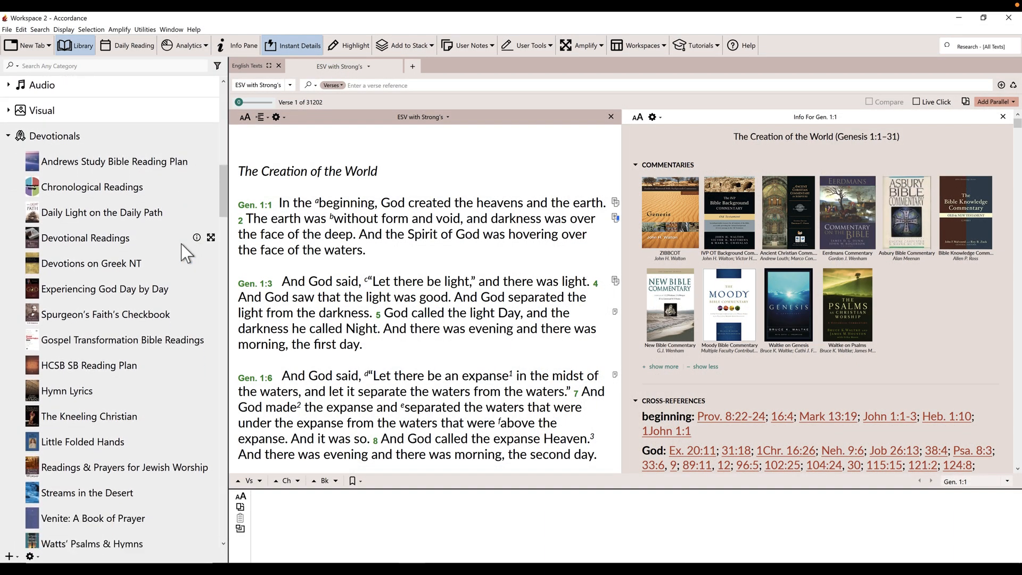
scroll("down", 3)
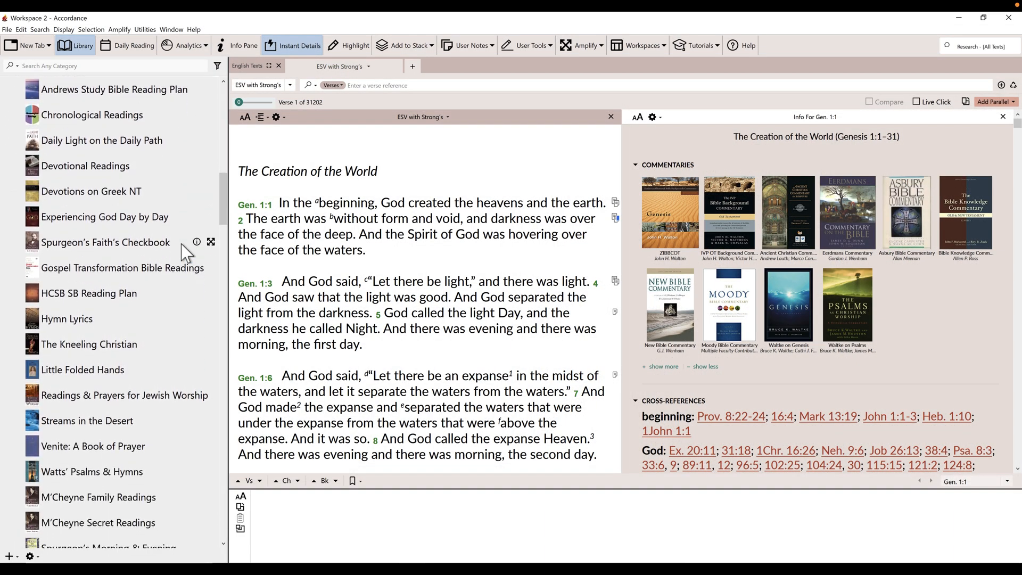
scroll("down", 3)
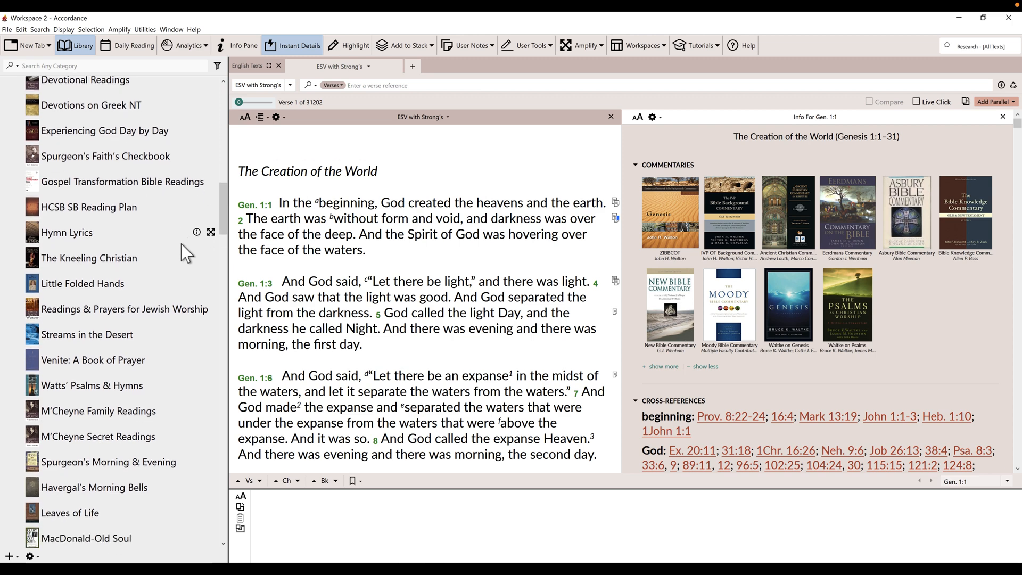
scroll("down", 3)
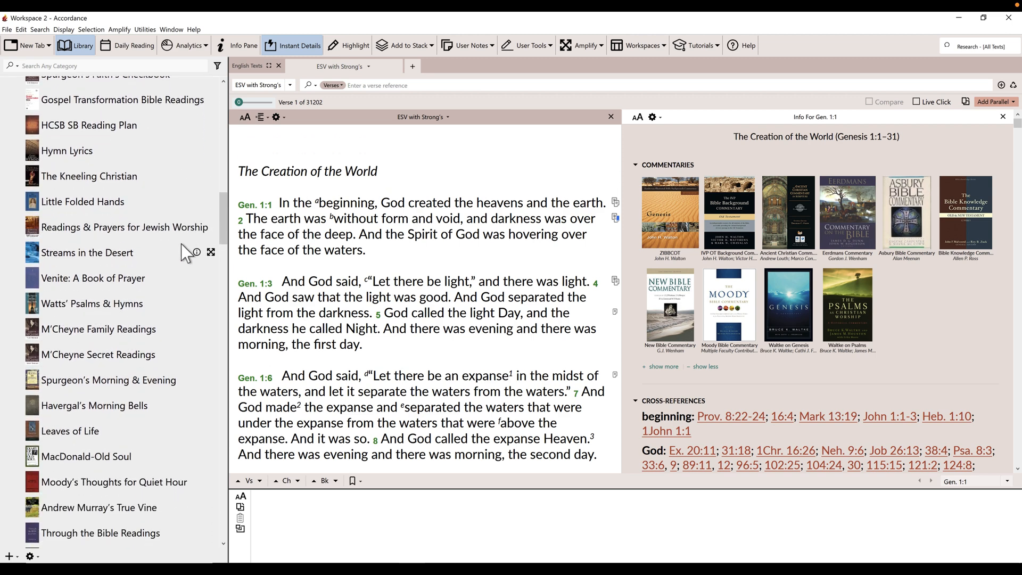
scroll("down", 3)
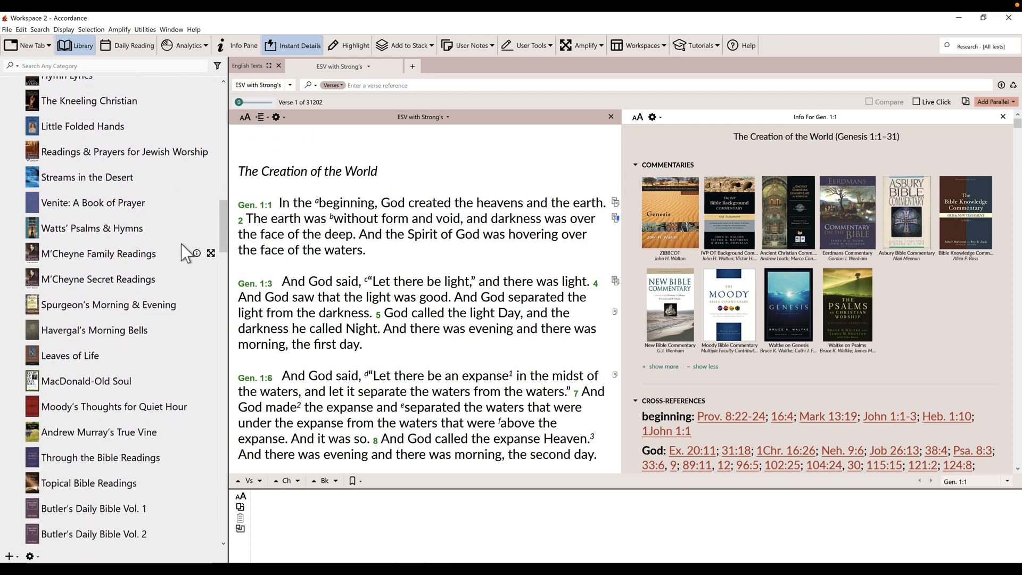
scroll("down", 3)
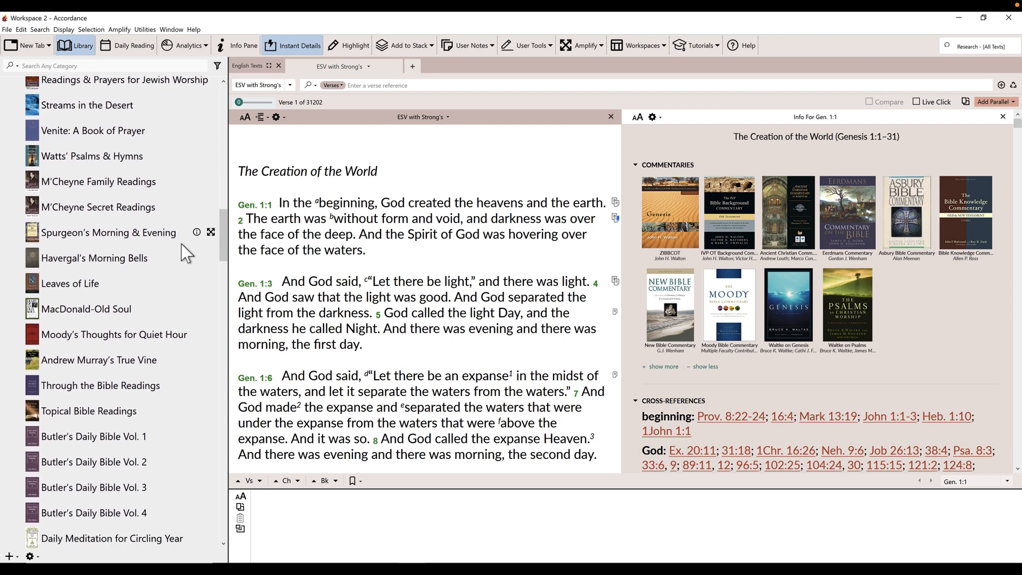
scroll("down", 3)
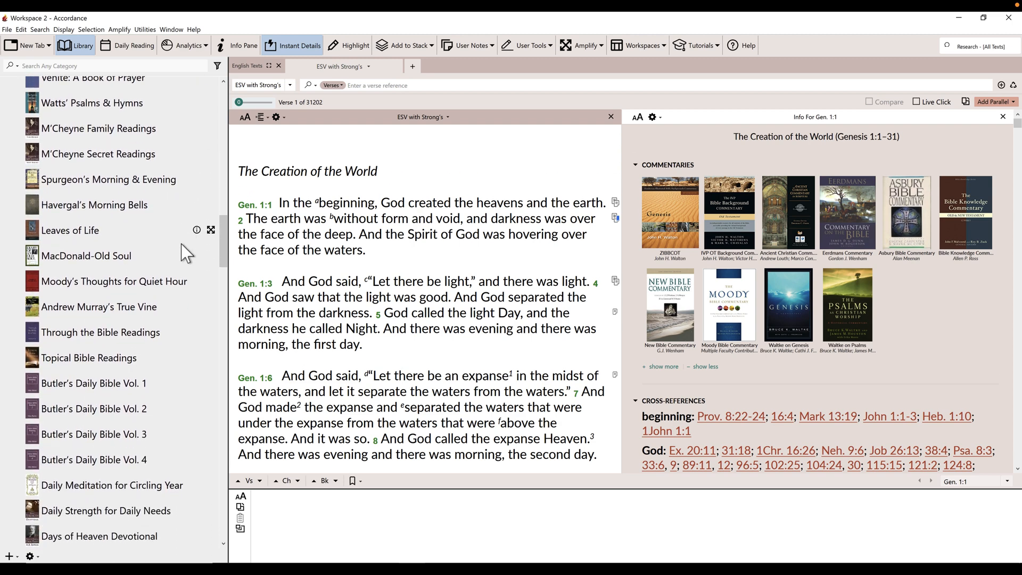
scroll("down", 3)
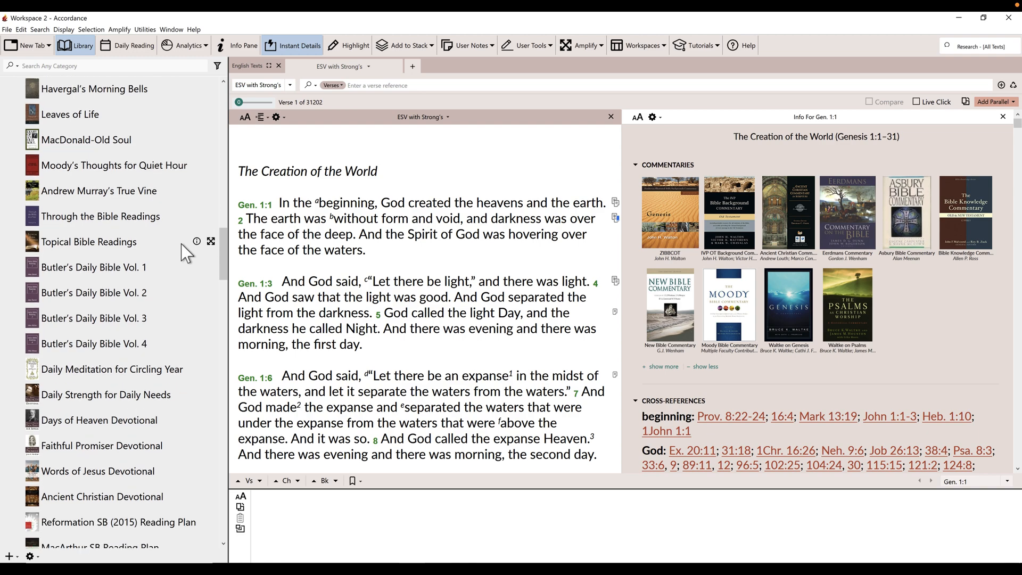